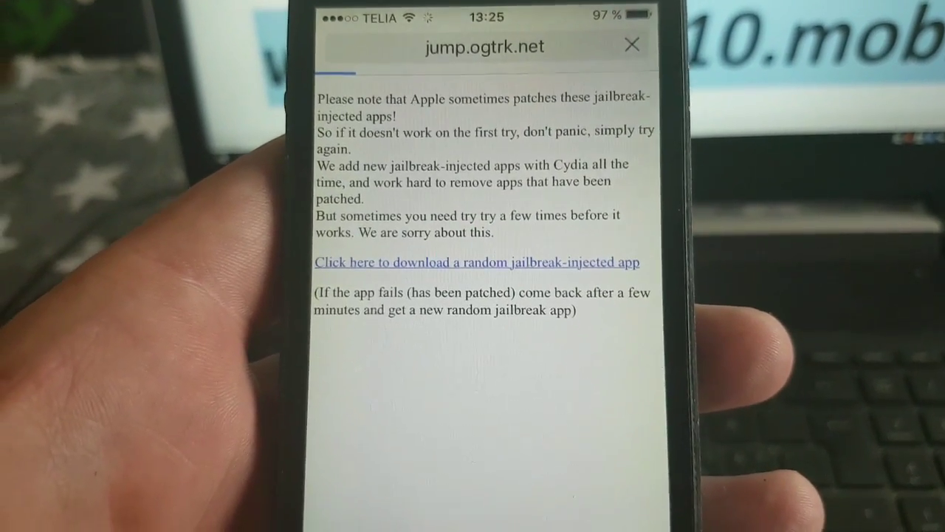
Tap the 'download a random jailbreak-injected app' link on jump.ogtrk.net to open the app.
{"action": "left_click", "coordinate": [477, 262]}
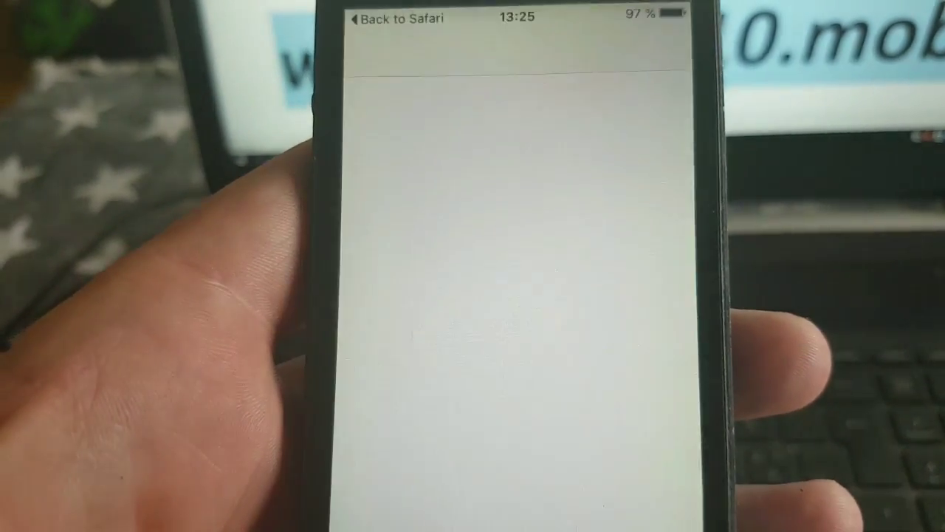